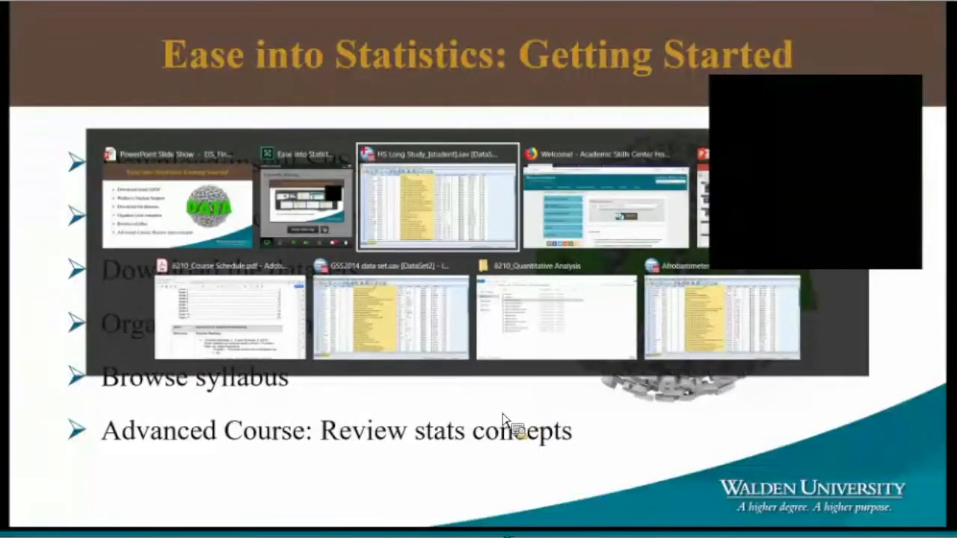
Bring the HS Long Study student dataset forward in Variable View.
click(437, 197)
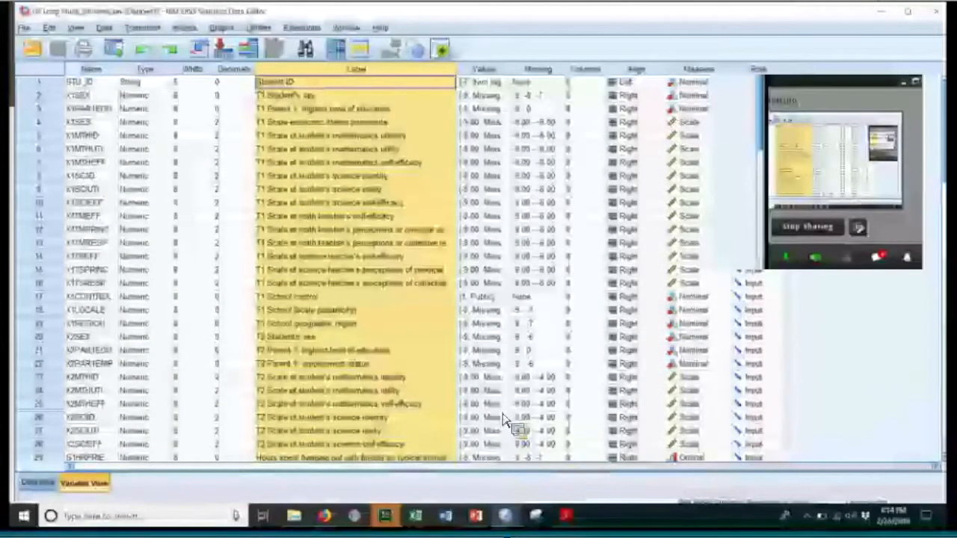
mouse_move(736, 257)
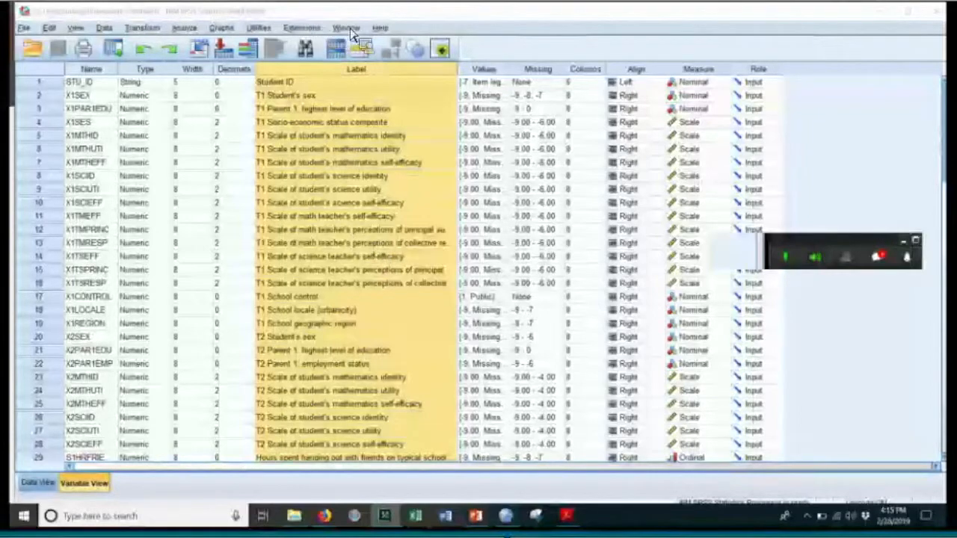
Switch to the Afrobarometer student 8210 dataset via the Window menu.
click(347, 27)
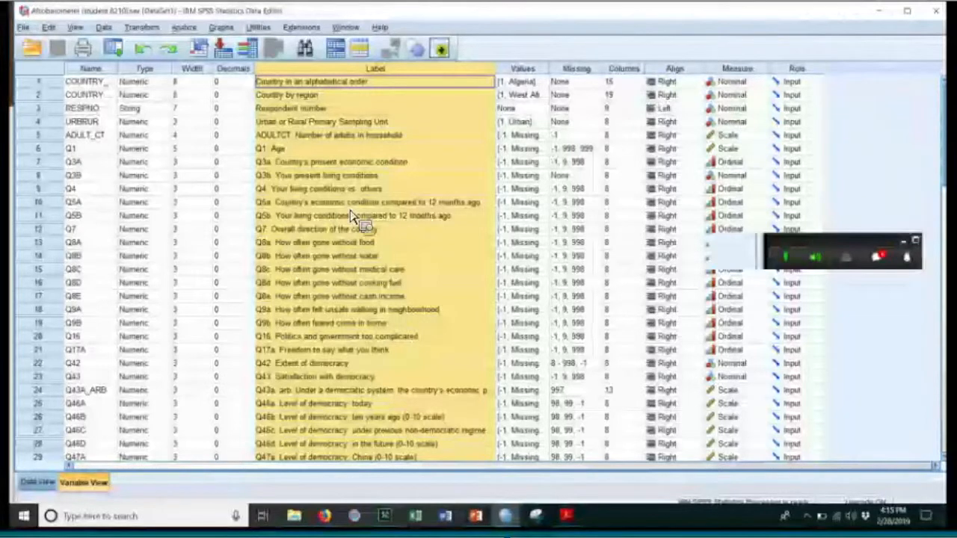
mouse_move(266, 224)
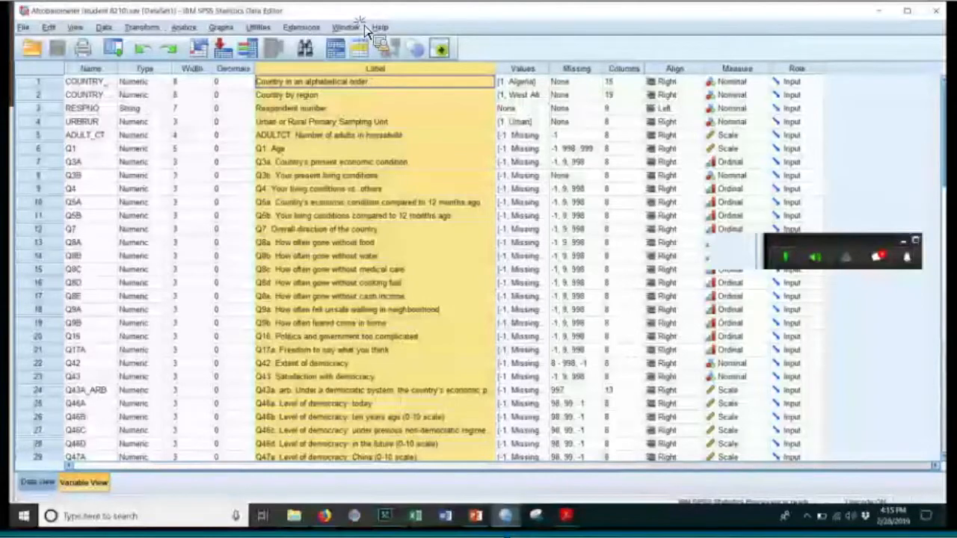
Switch to the GSS2014 data set, review its variables, then minimize SPSS to the desktop.
click(346, 27)
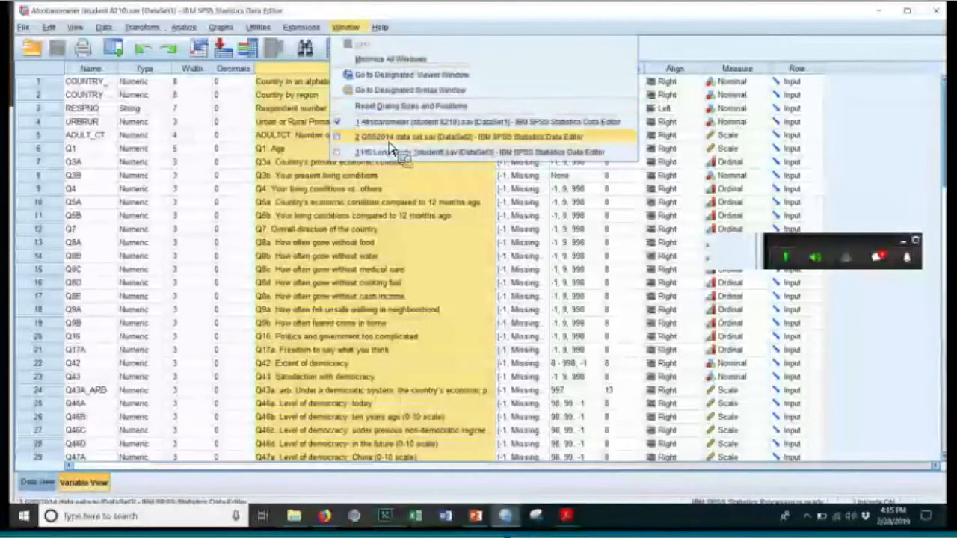
click(471, 136)
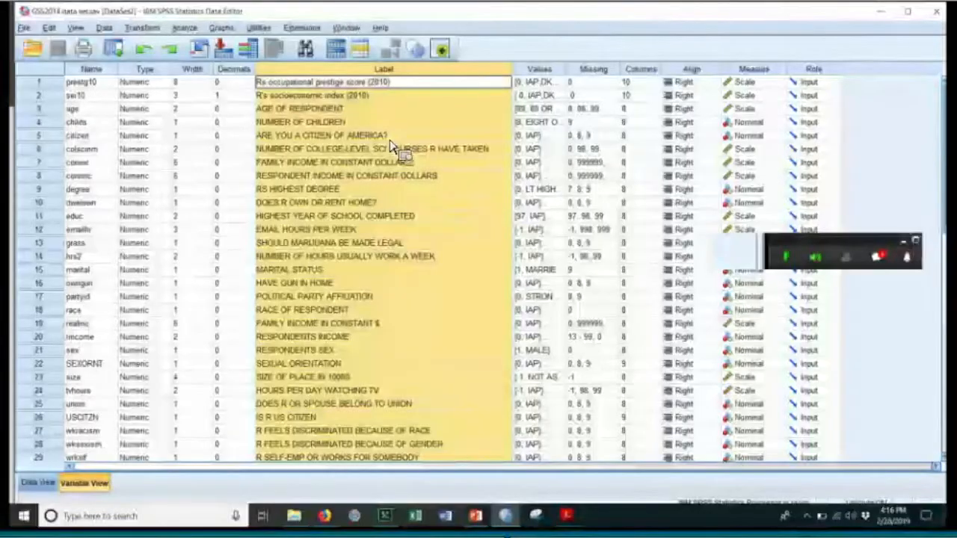
click(907, 12)
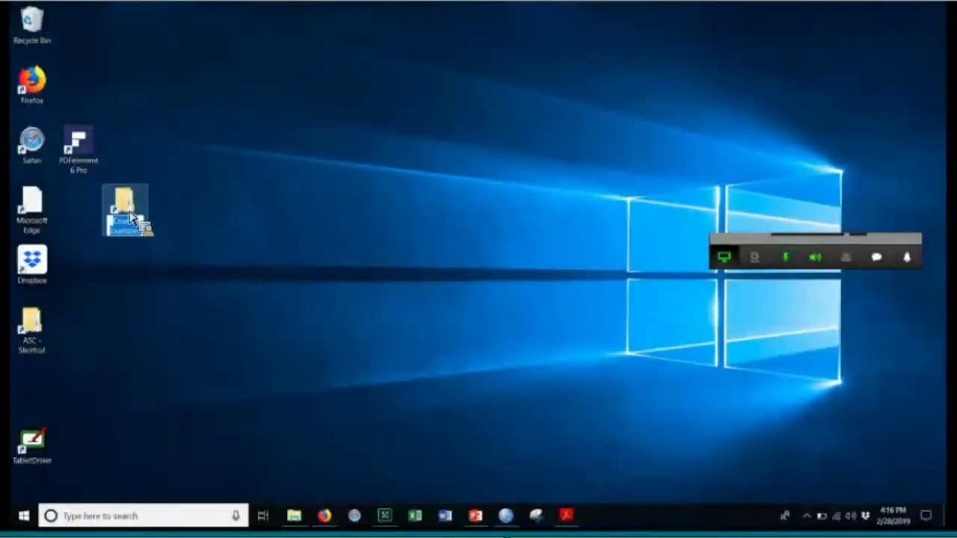
Open the ASC shortcut leading to the Dropbox Course Examples folder.
double_click(126, 210)
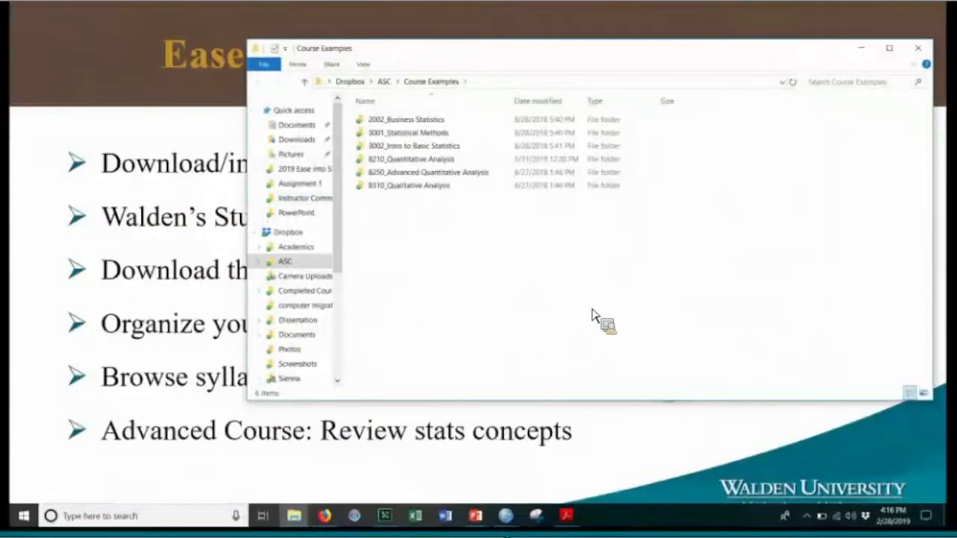
mouse_move(490, 212)
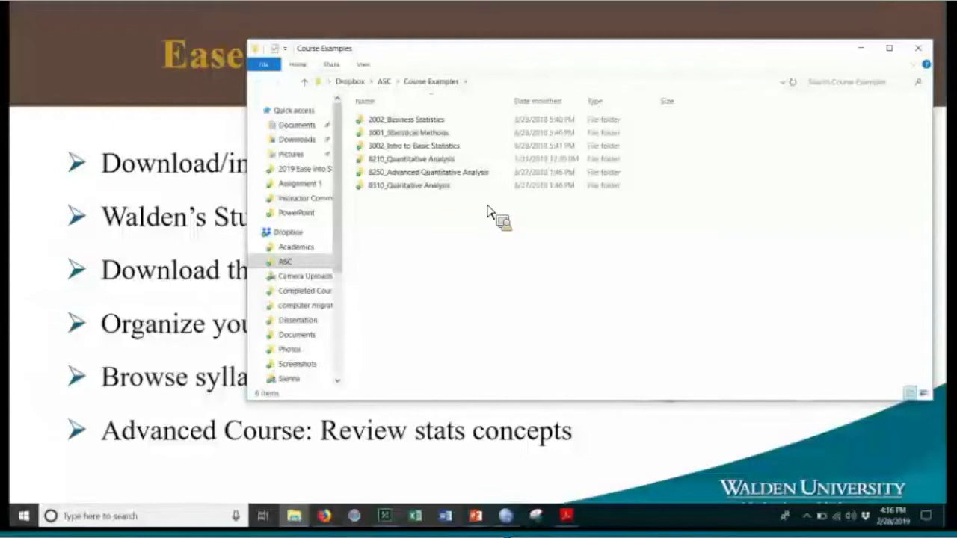
mouse_move(437, 219)
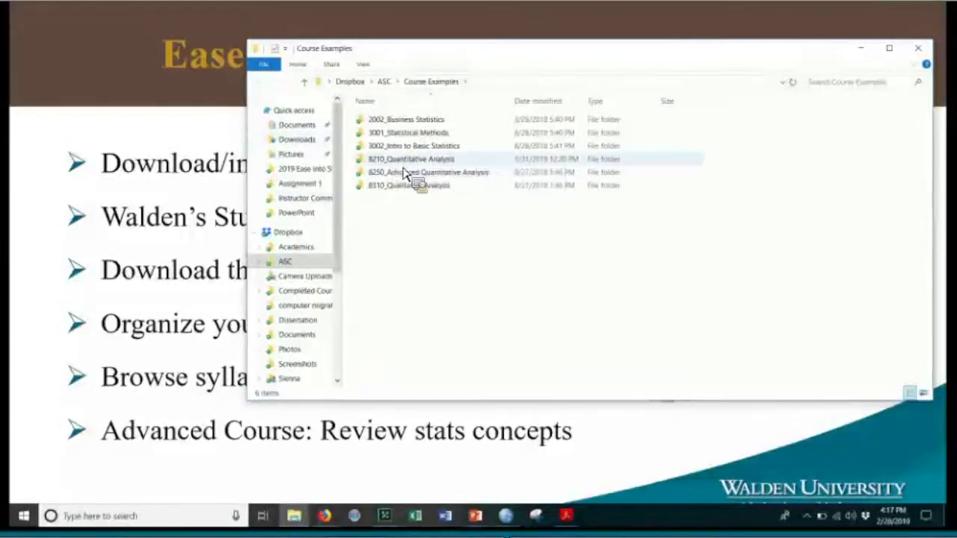
mouse_move(400, 172)
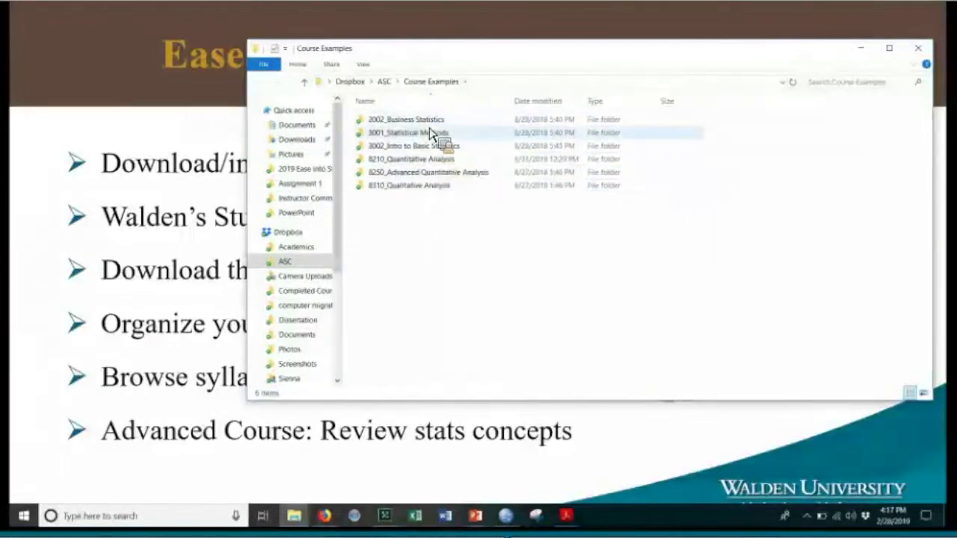
mouse_move(397, 168)
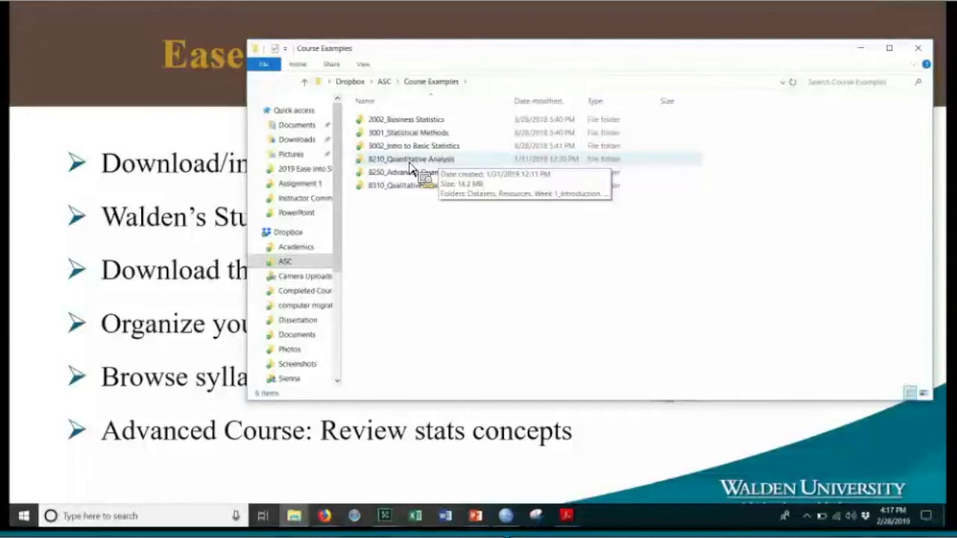
mouse_move(410, 164)
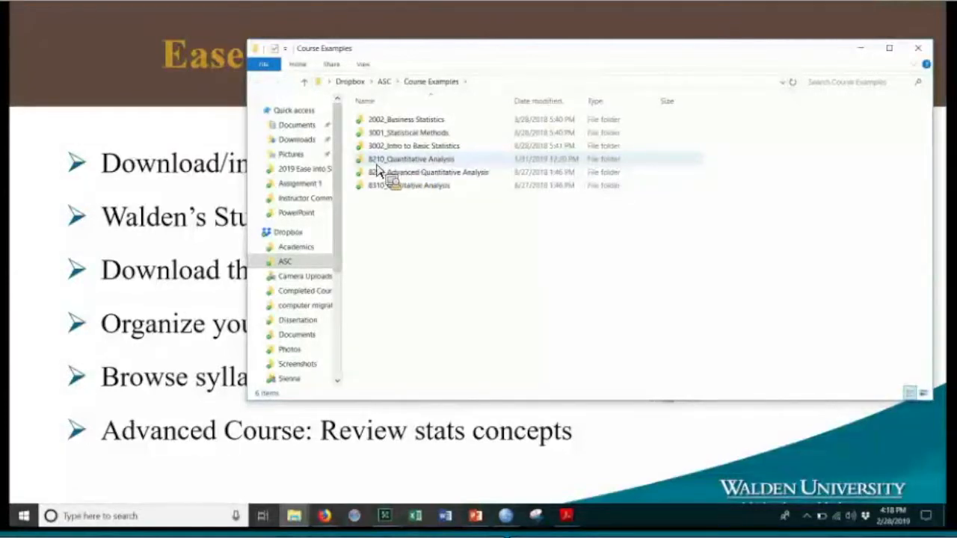
Open 8210_Quantitative Analysis, peek into Week 1_Introduction, and return to the course folder.
double_click(411, 158)
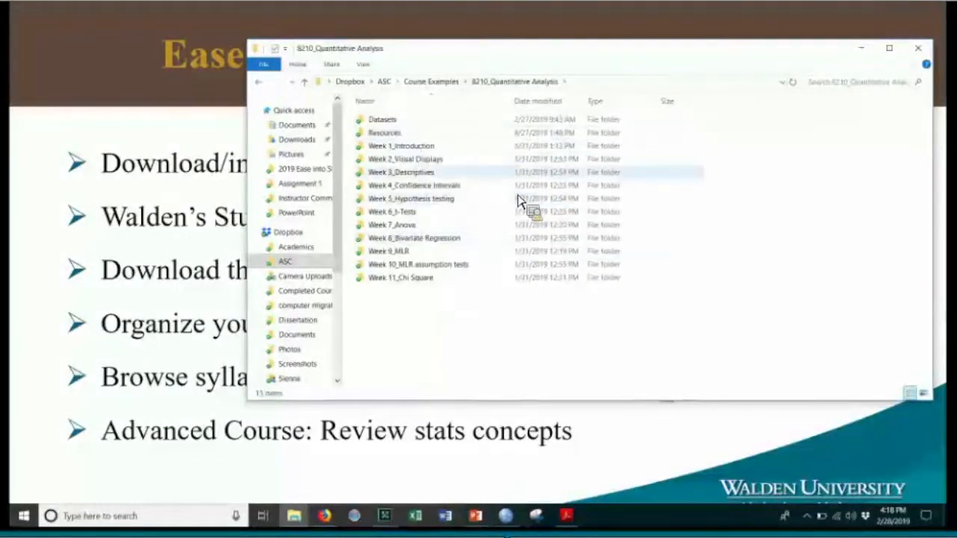
mouse_move(471, 159)
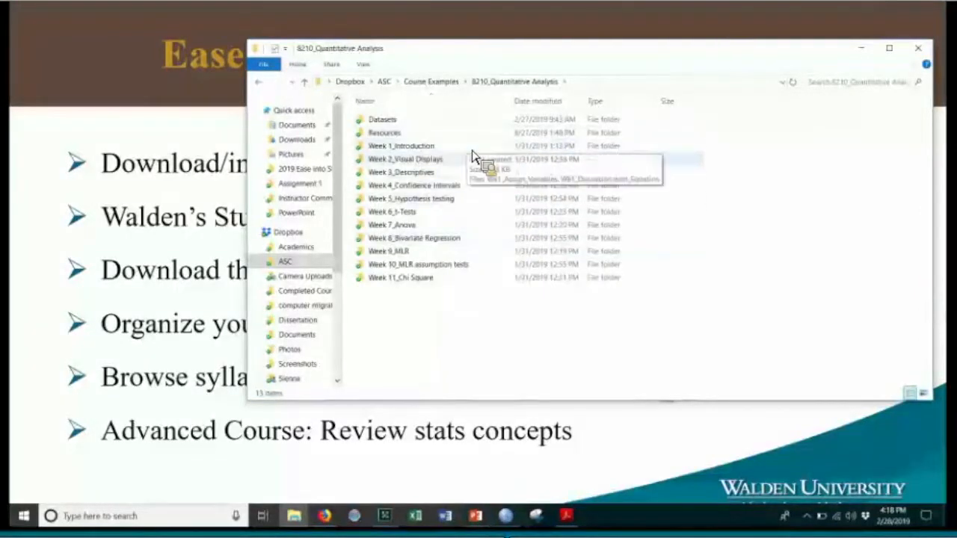
mouse_move(485, 279)
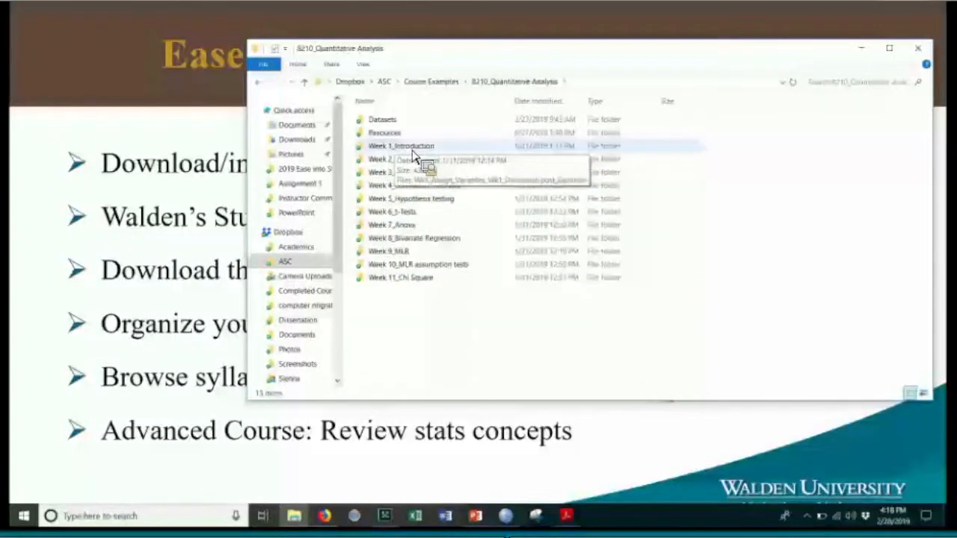
double_click(400, 147)
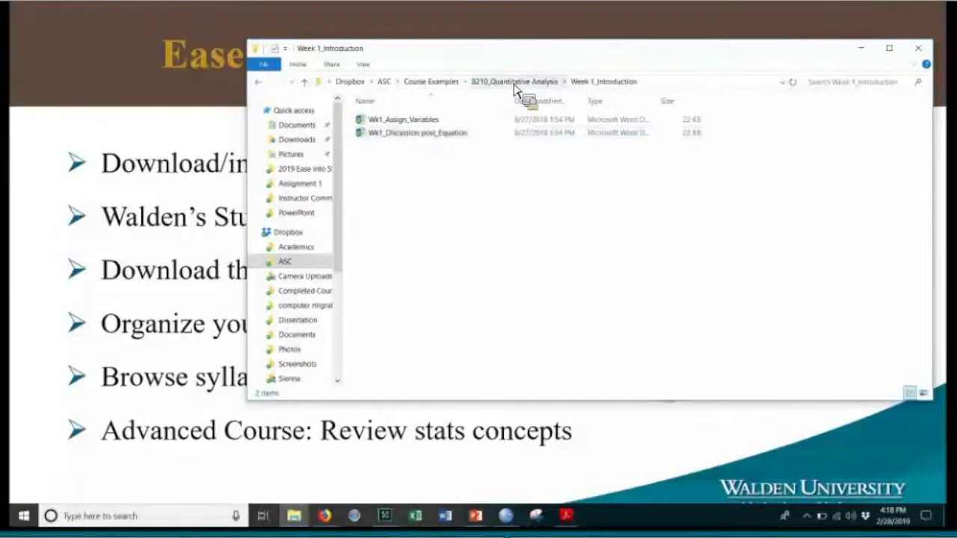
click(514, 80)
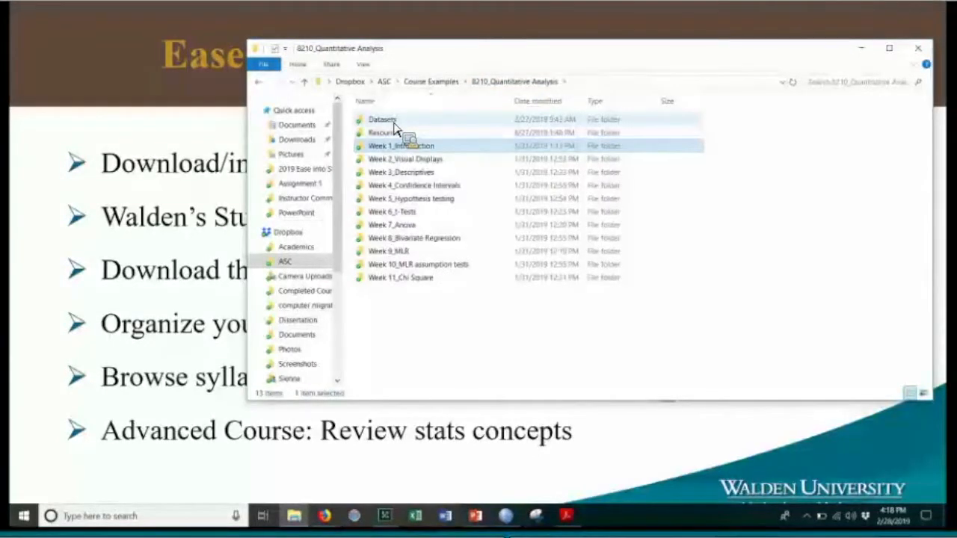
Open the 8210 Datasets folder listing the Afrobarometer, HS Long Study and GSS files.
double_click(383, 119)
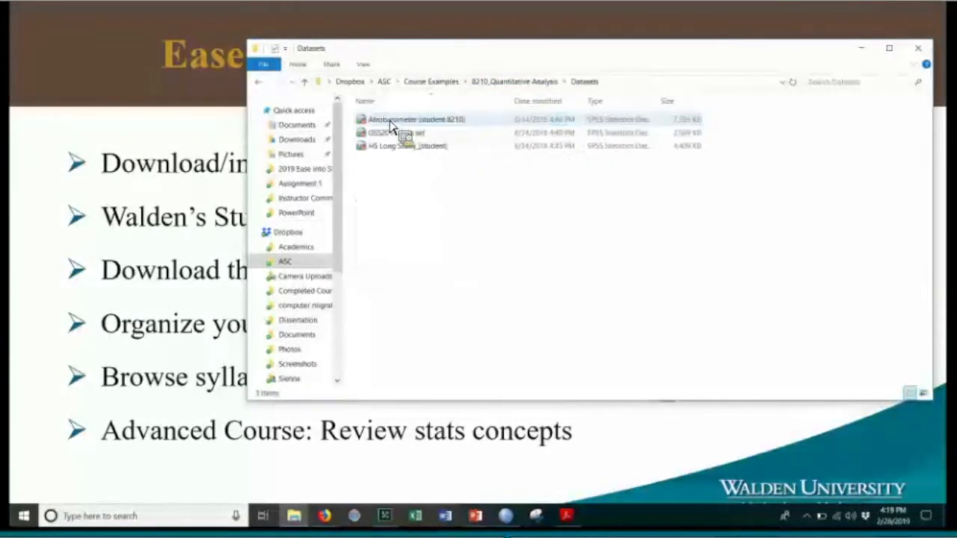
mouse_move(410, 147)
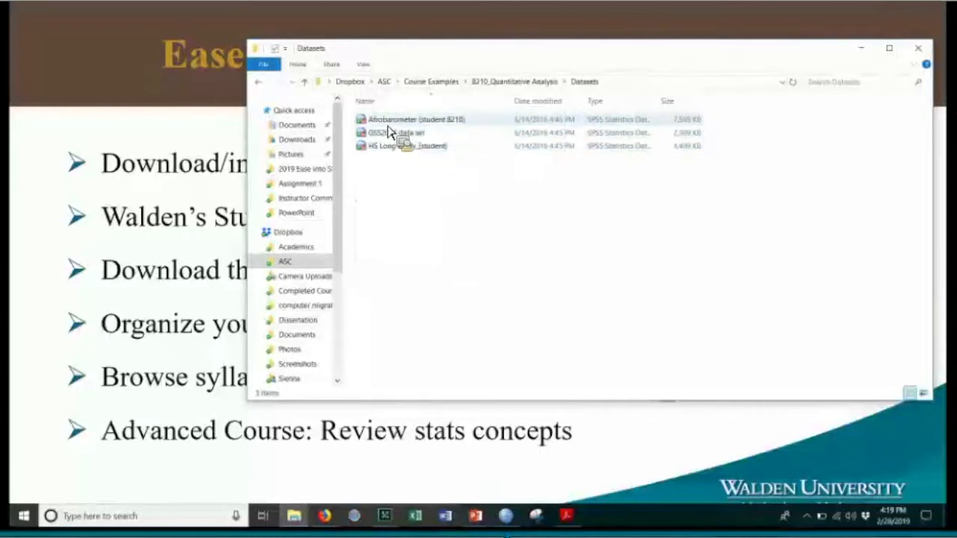
mouse_move(416, 146)
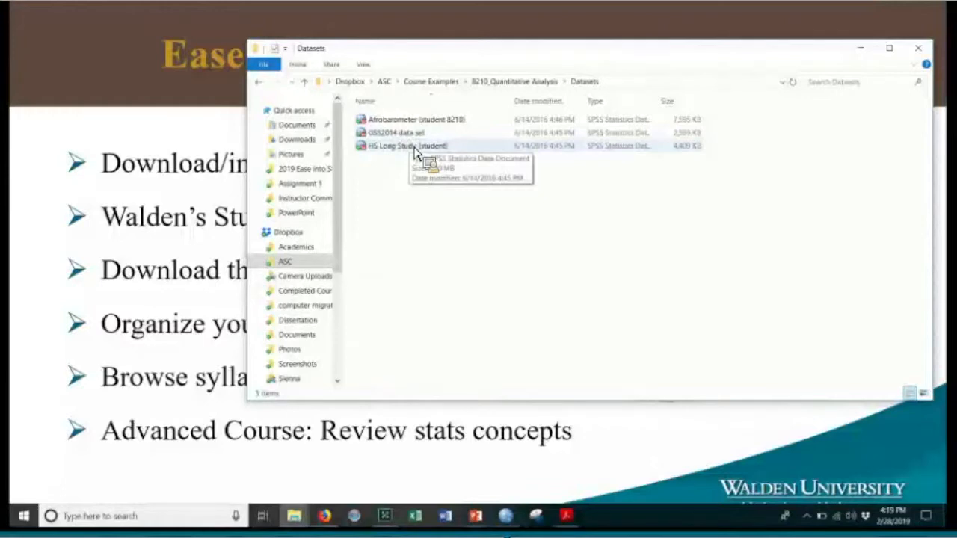
mouse_move(251, 292)
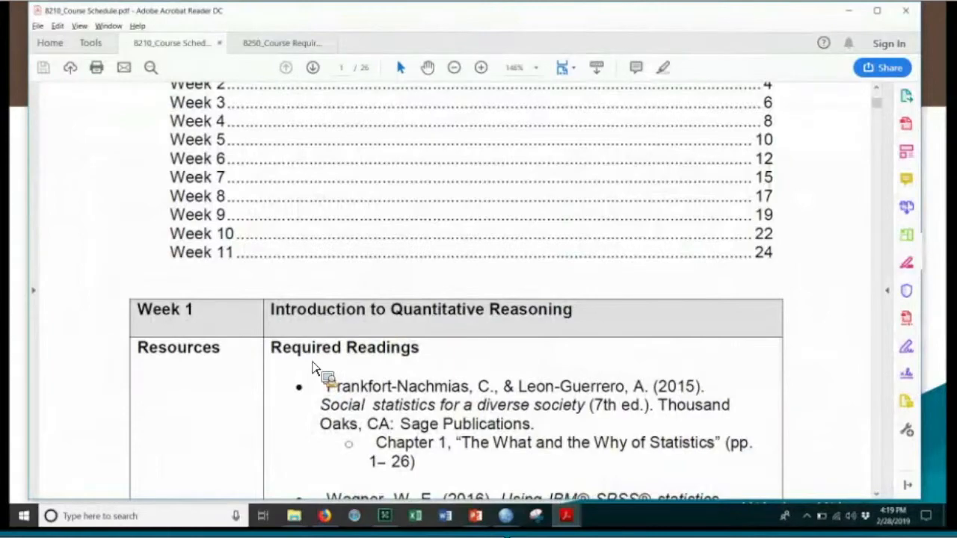
Scroll the 8210 course schedule from the week list down to the Week 1 Resources and Datasets section.
scroll(up, 3)
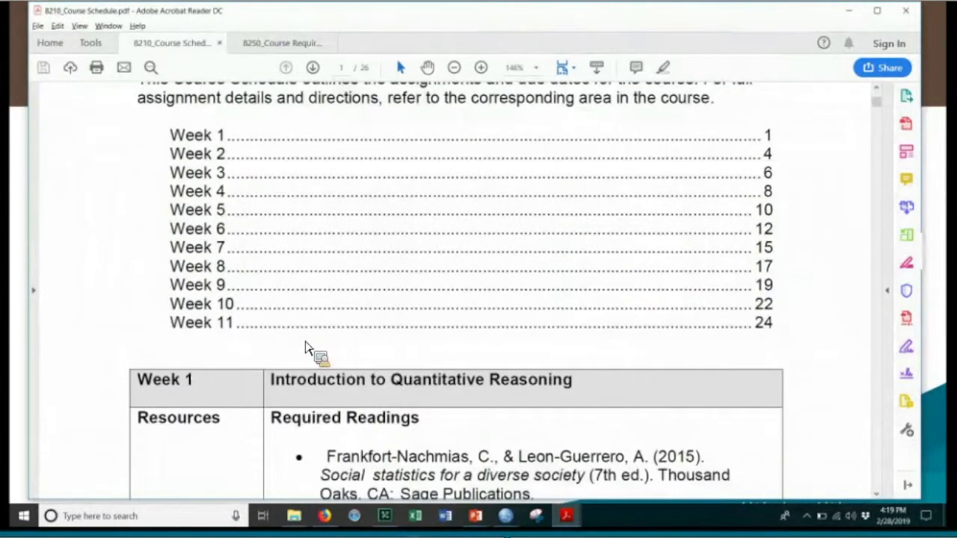
scroll(up, 3)
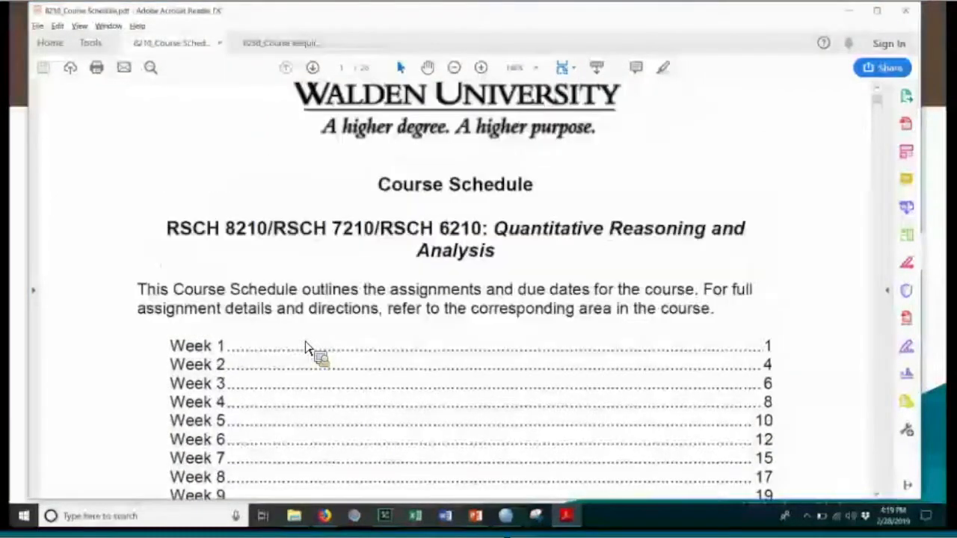
scroll(up, 3)
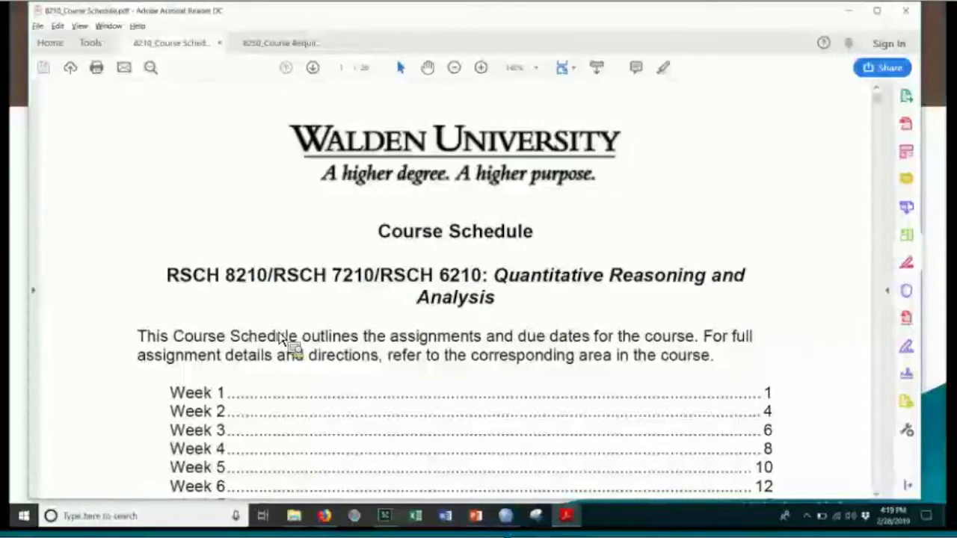
scroll(down, 3)
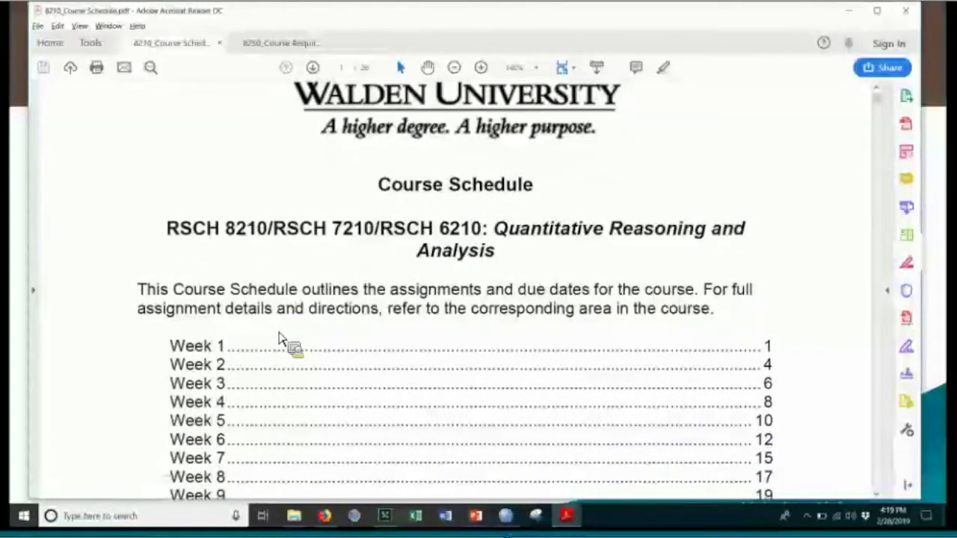
scroll(down, 3)
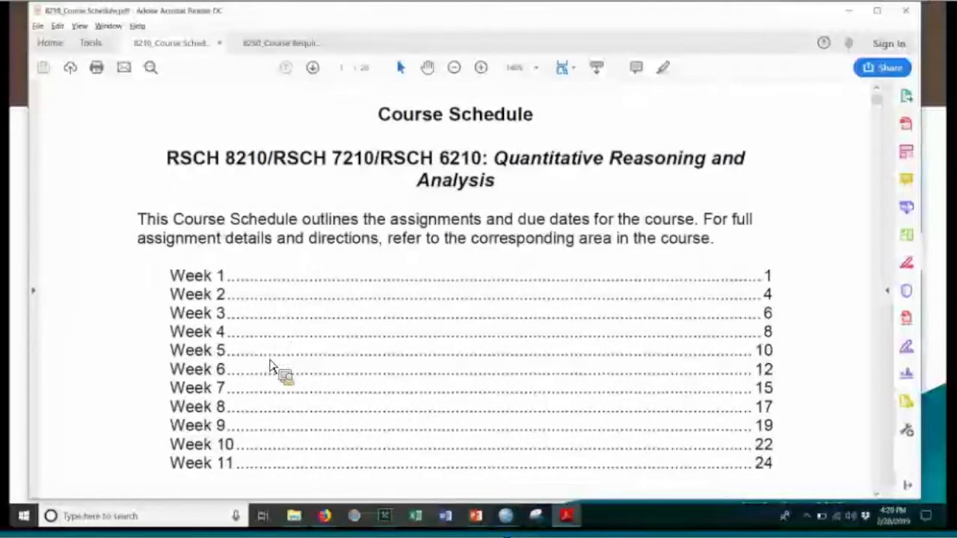
scroll(down, 3)
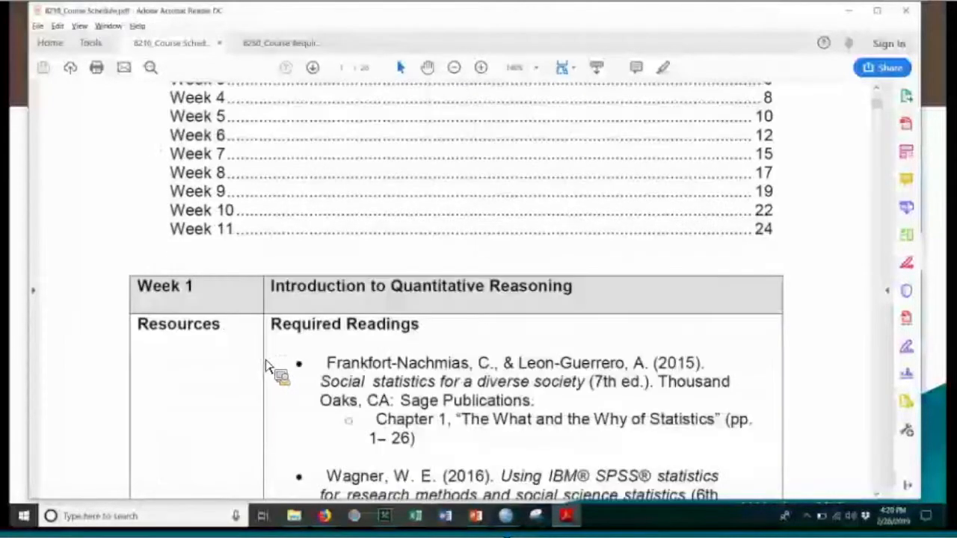
scroll(down, 3)
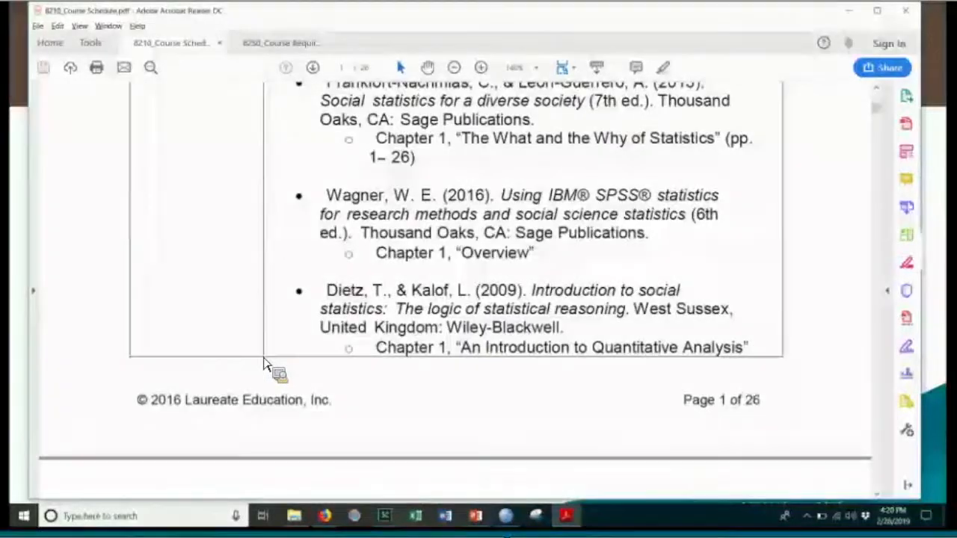
scroll(down, 3)
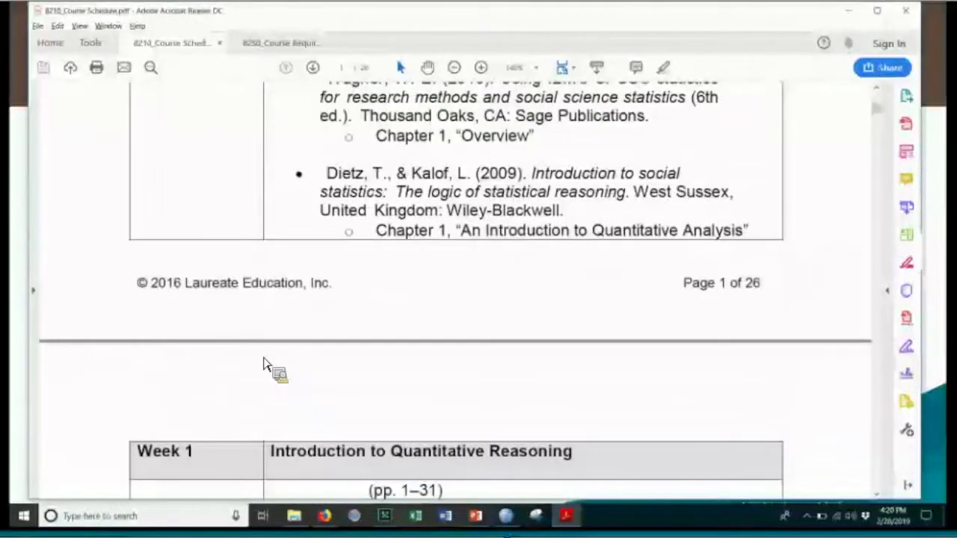
scroll(down, 3)
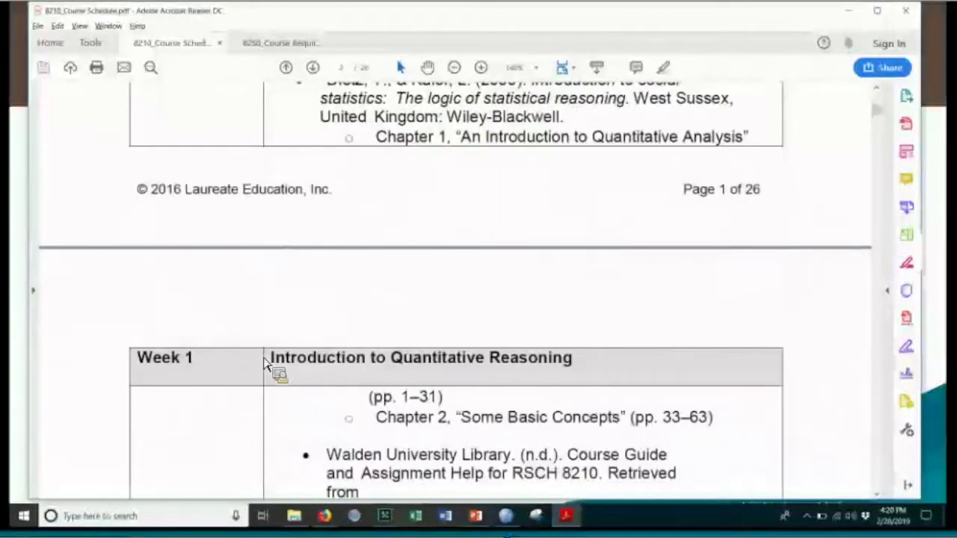
scroll(down, 3)
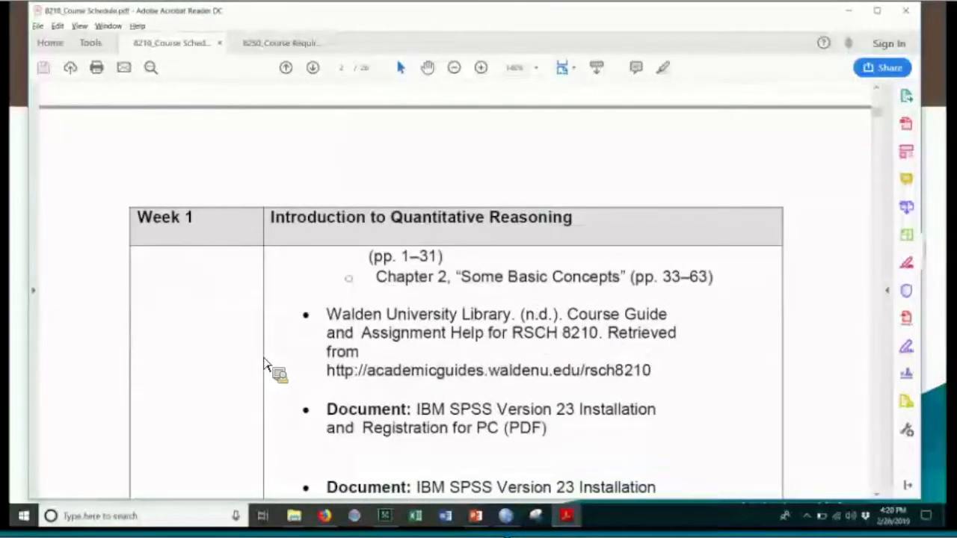
scroll(down, 3)
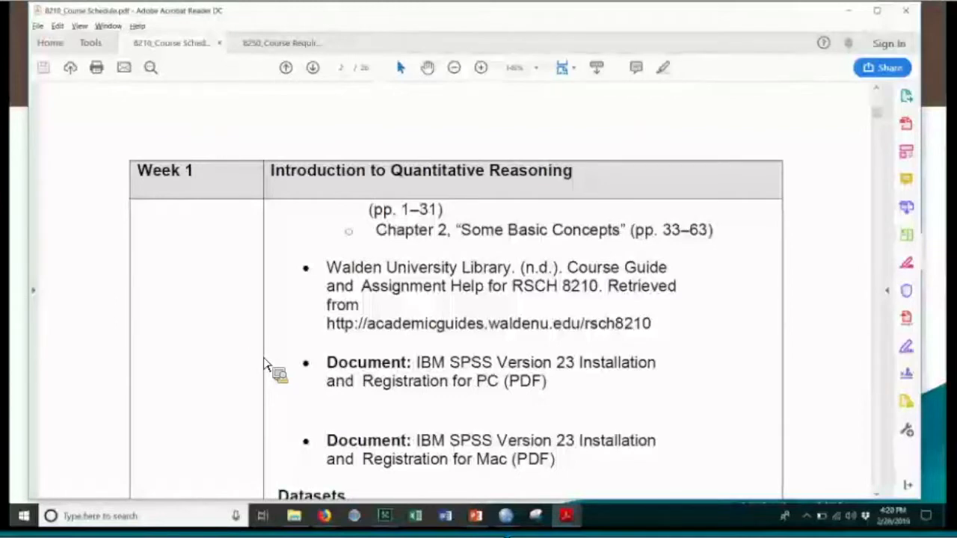
mouse_move(321, 358)
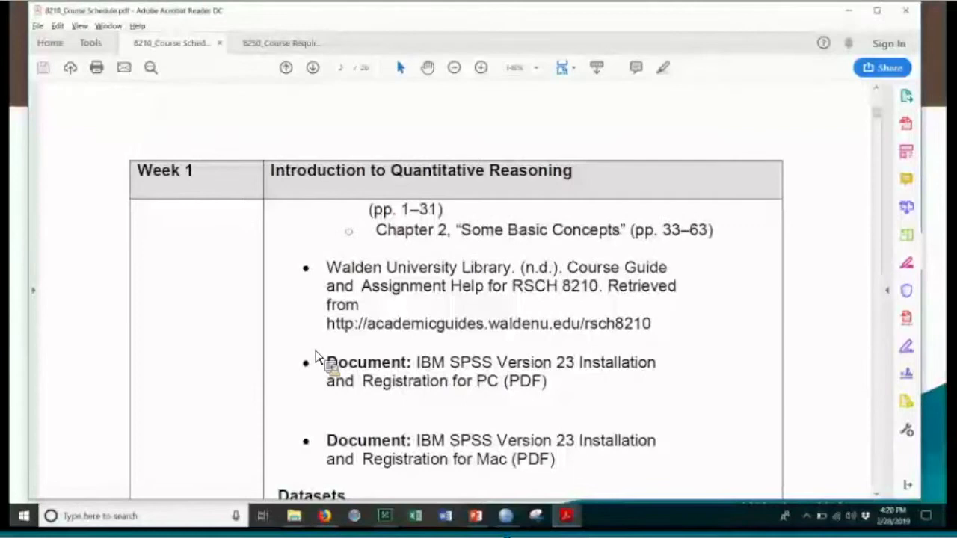
scroll(down, 3)
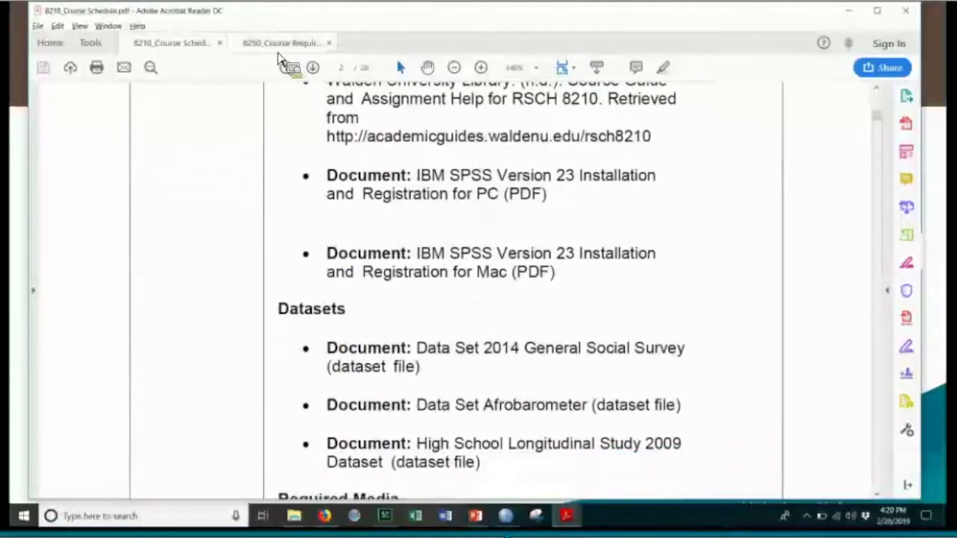
Review the 8260 course schedule's week list and Week 1 readings, then return to the Getting Started slides.
click(283, 42)
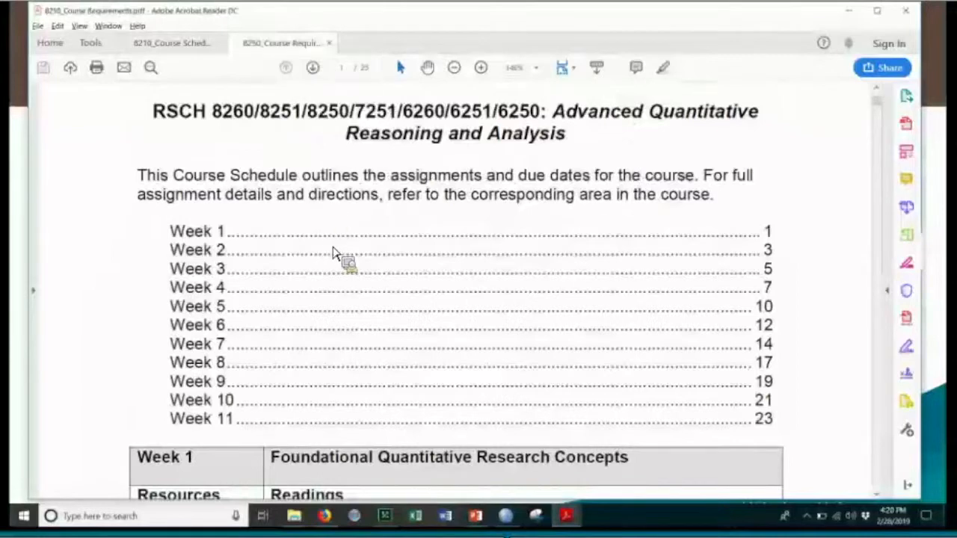
mouse_move(374, 281)
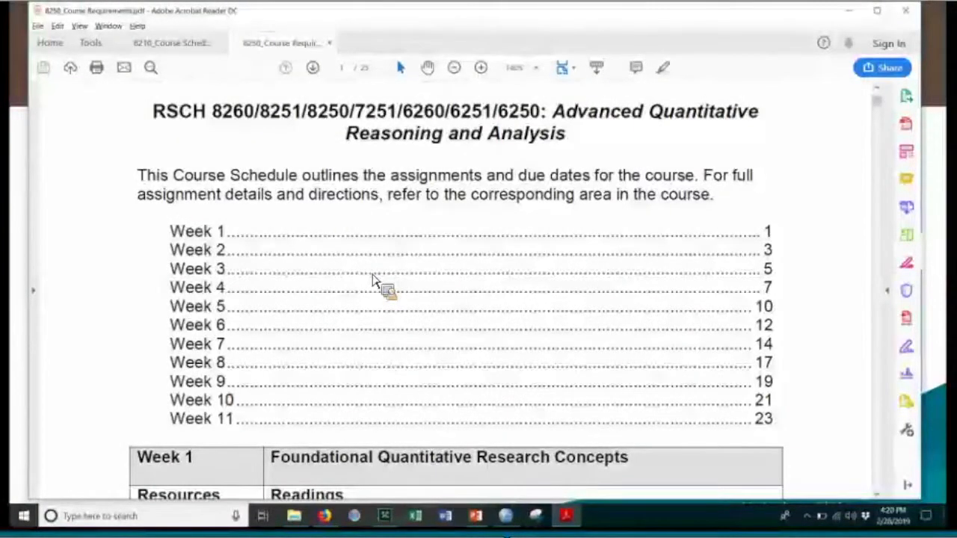
scroll(down, 3)
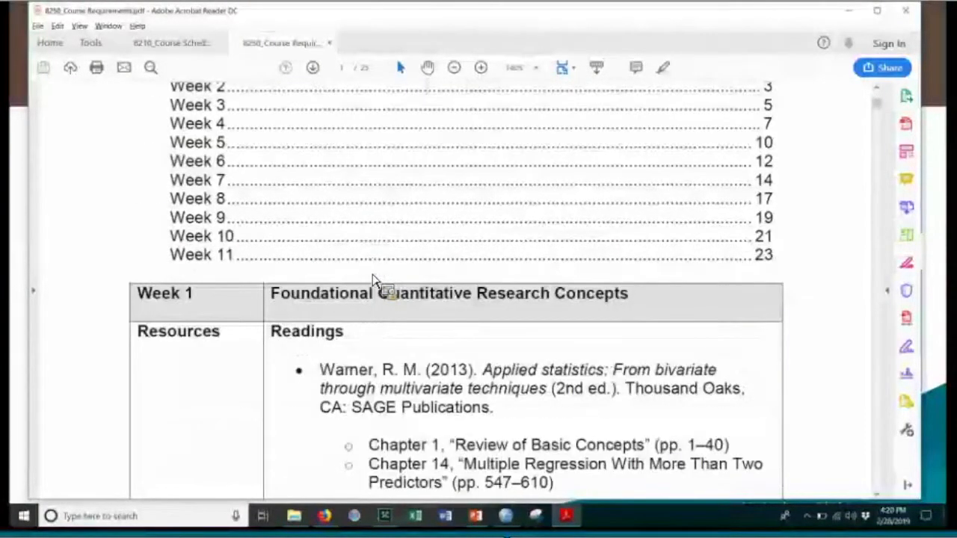
scroll(down, 3)
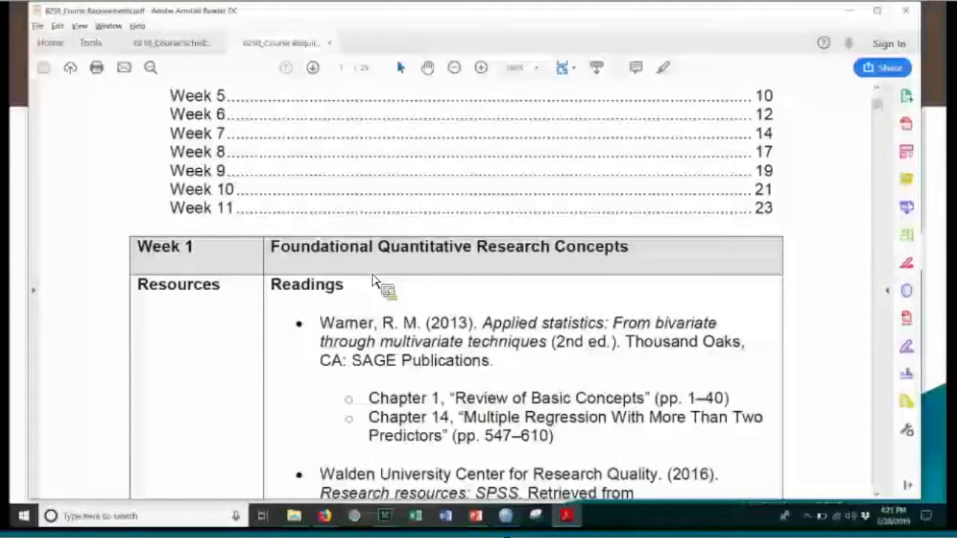
mouse_move(448, 302)
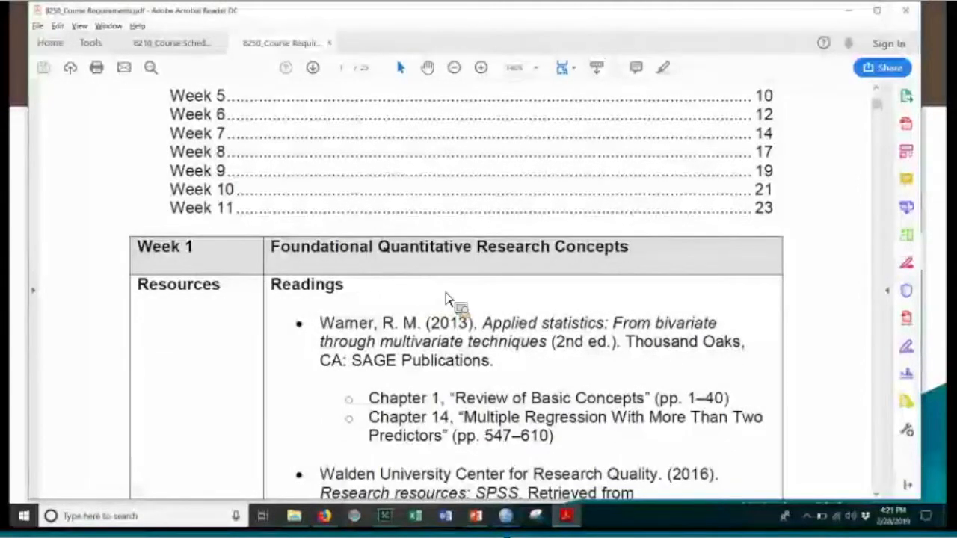
scroll(up, 3)
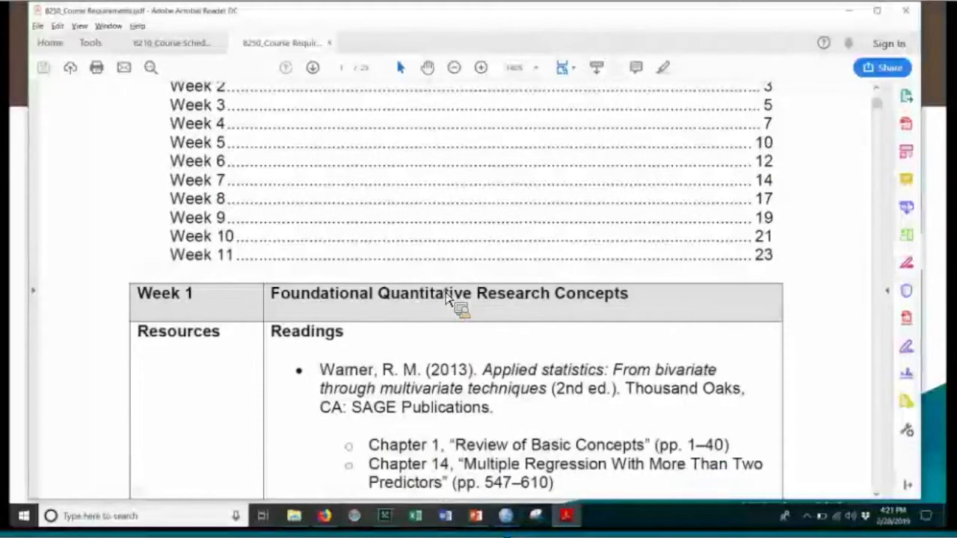
scroll(up, 3)
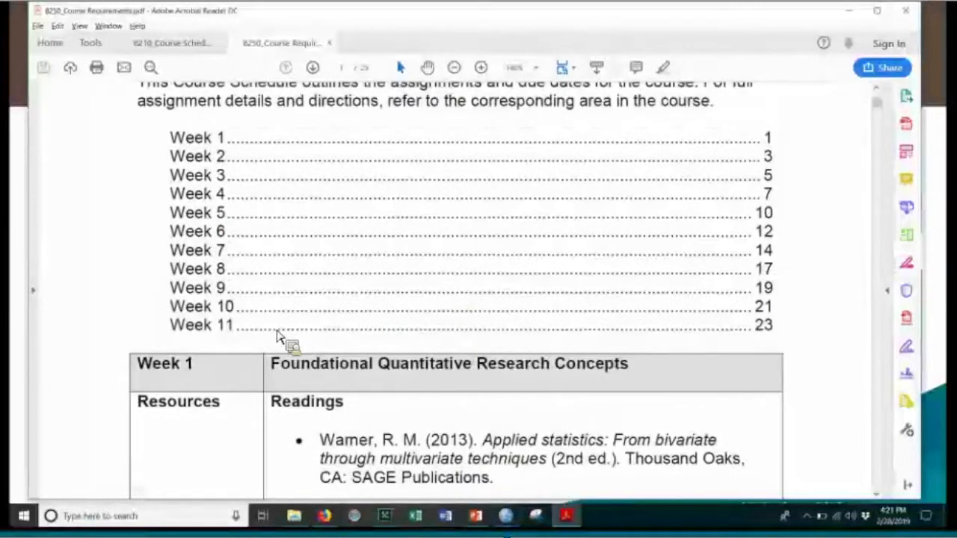
mouse_move(273, 317)
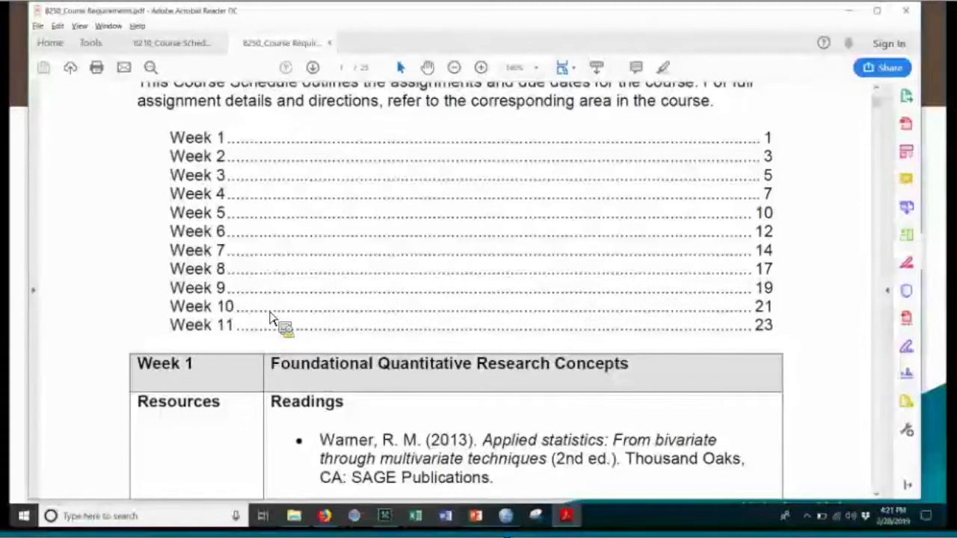
mouse_move(314, 407)
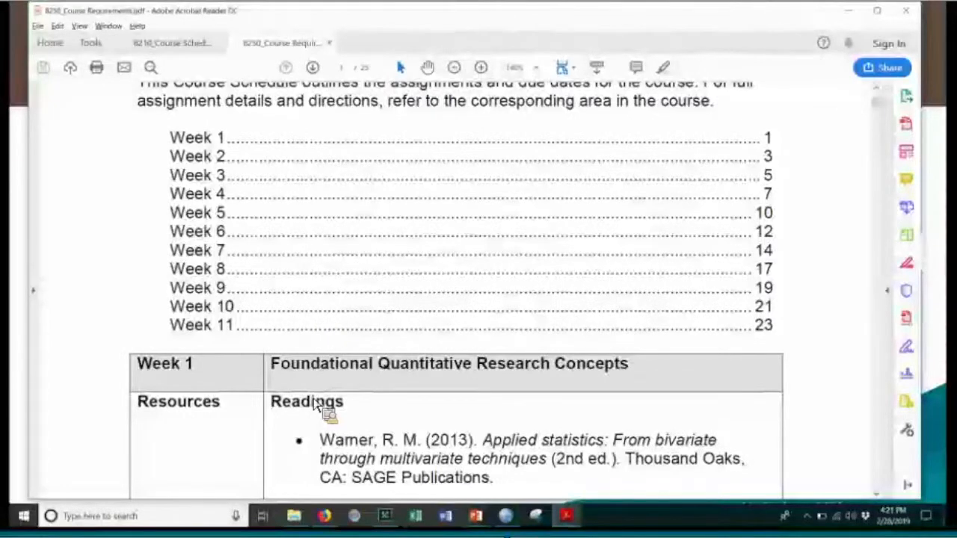
mouse_move(362, 422)
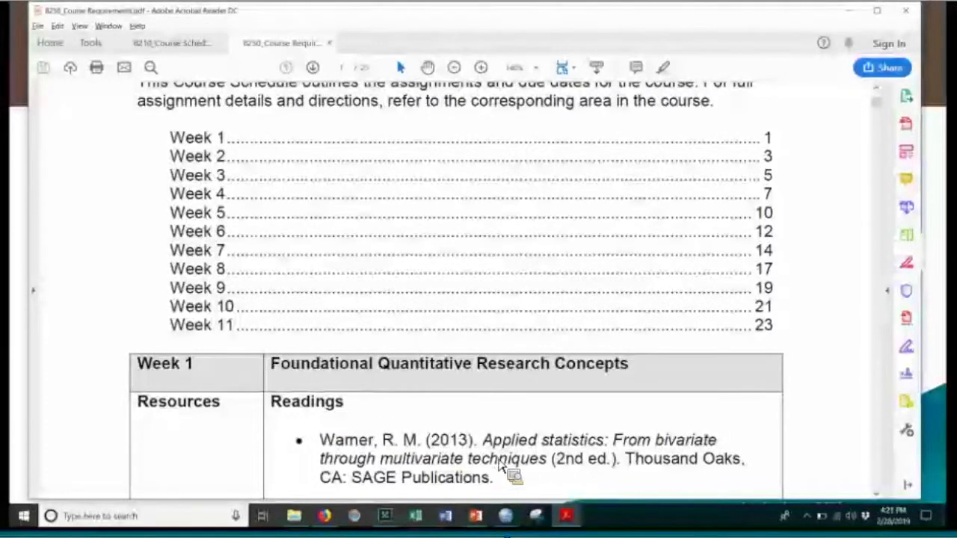
mouse_move(475, 515)
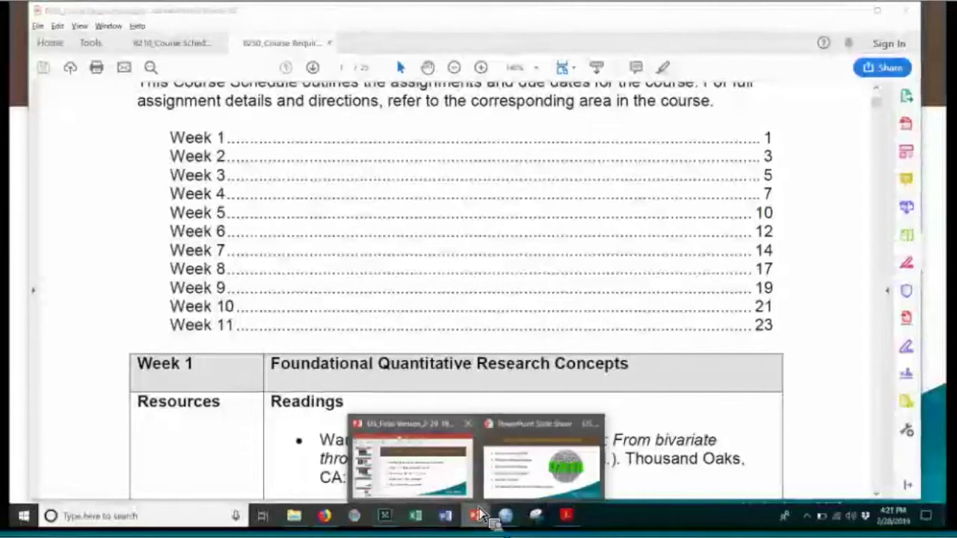
click(542, 463)
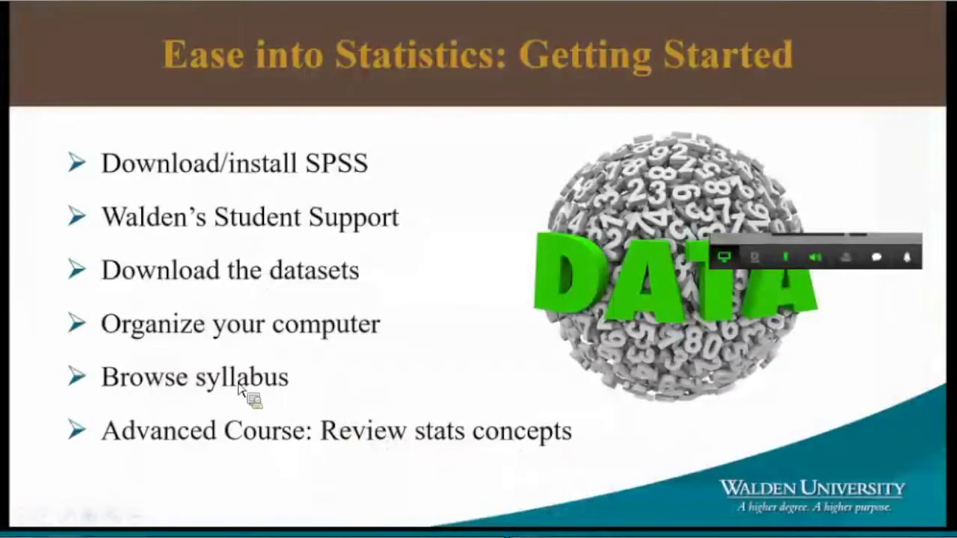